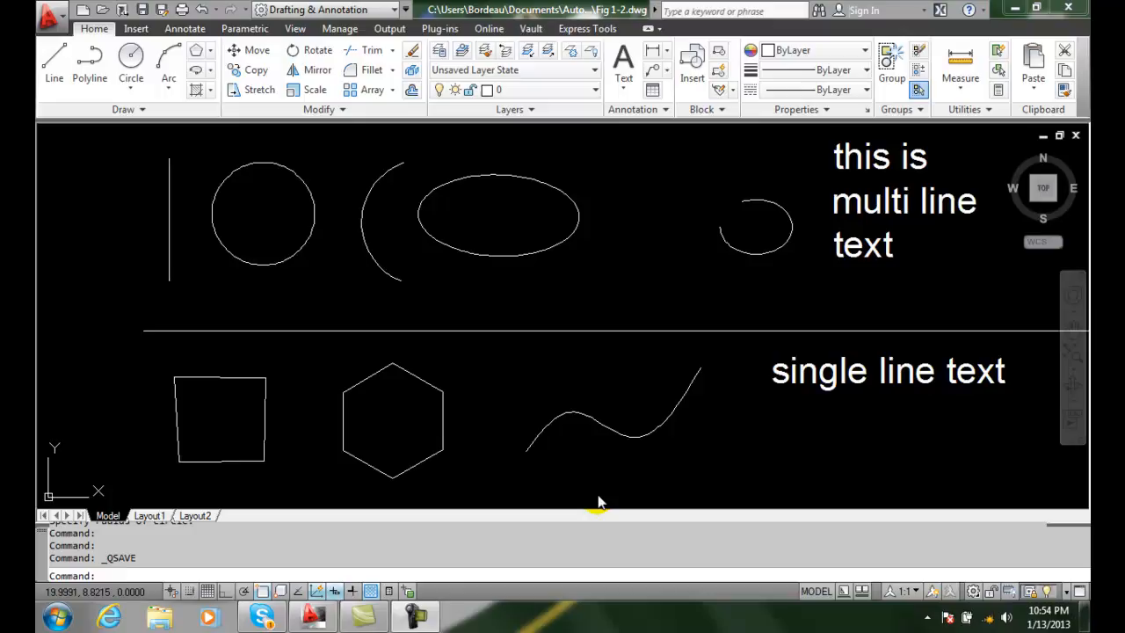
mouse_move(468, 295)
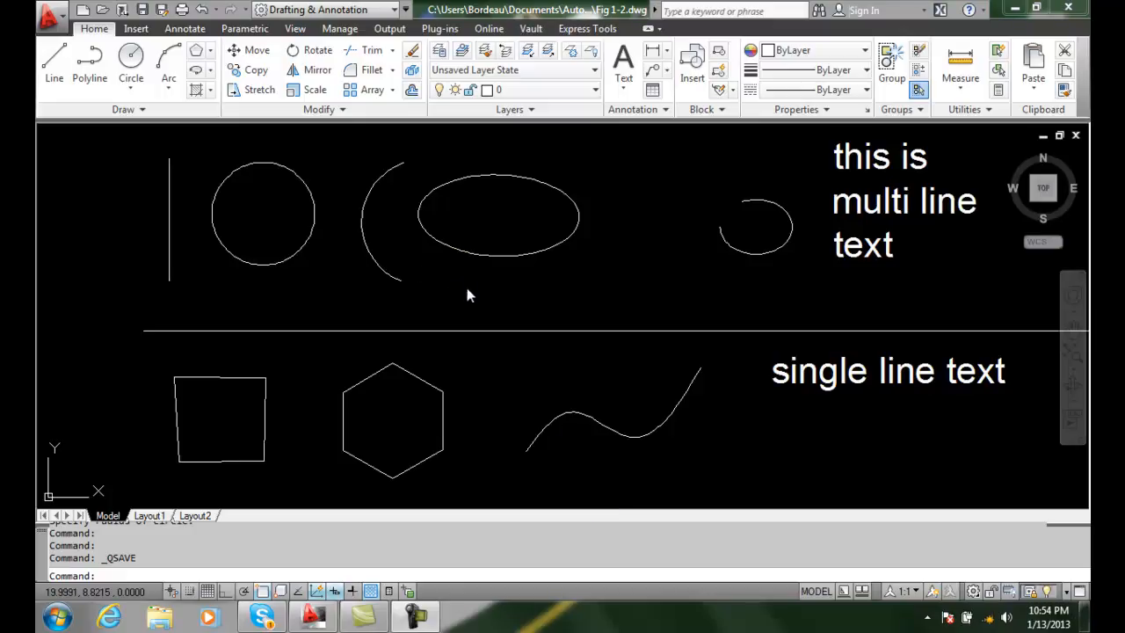
mouse_move(506, 291)
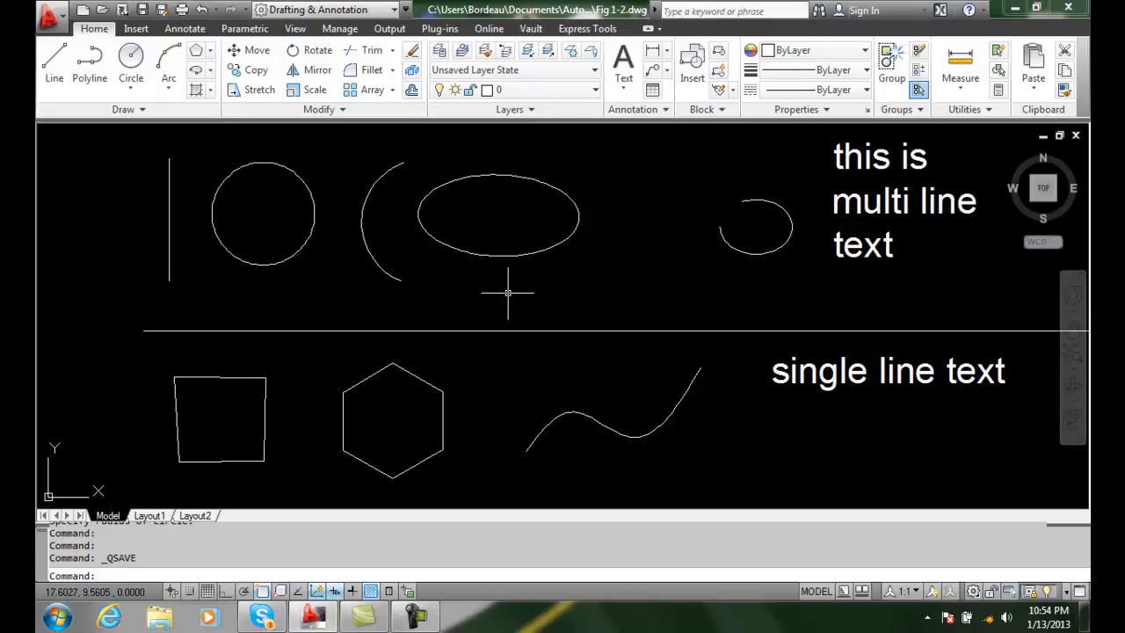
mouse_move(273, 281)
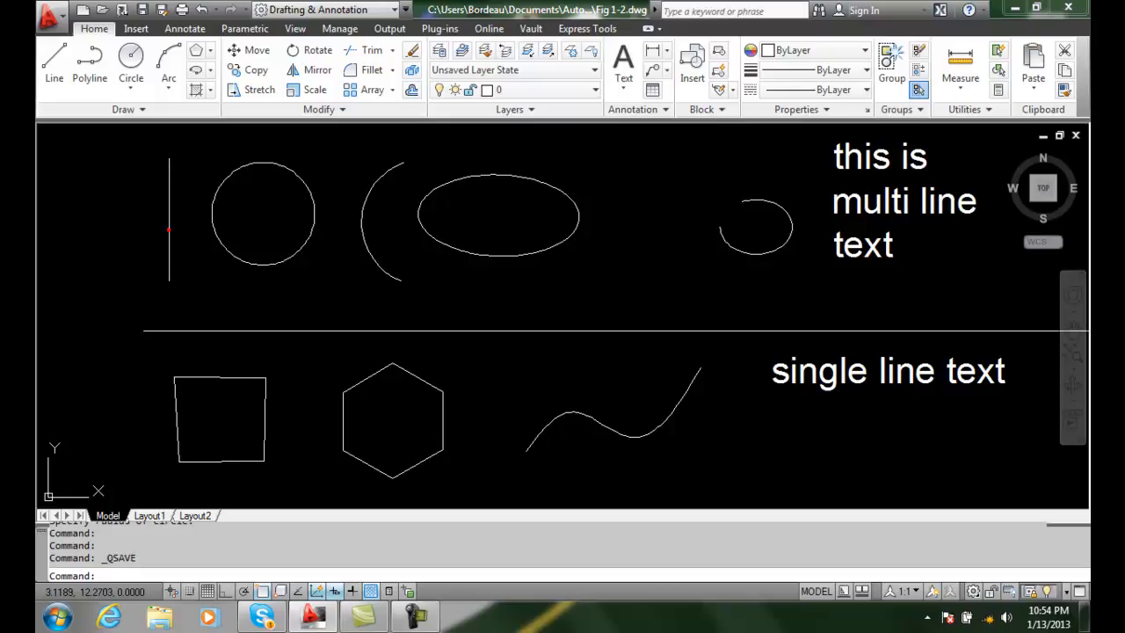
- Select the line, arcs, ellipse, square, hexagon, spline and text so all their grips show
left_click(168, 220)
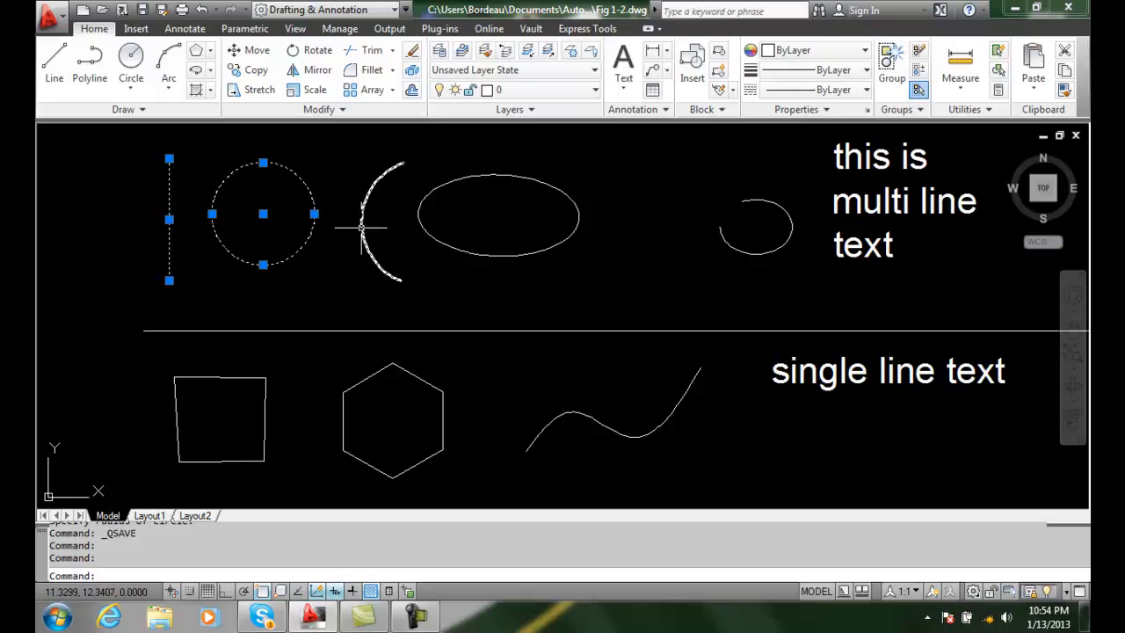
left_click(362, 227)
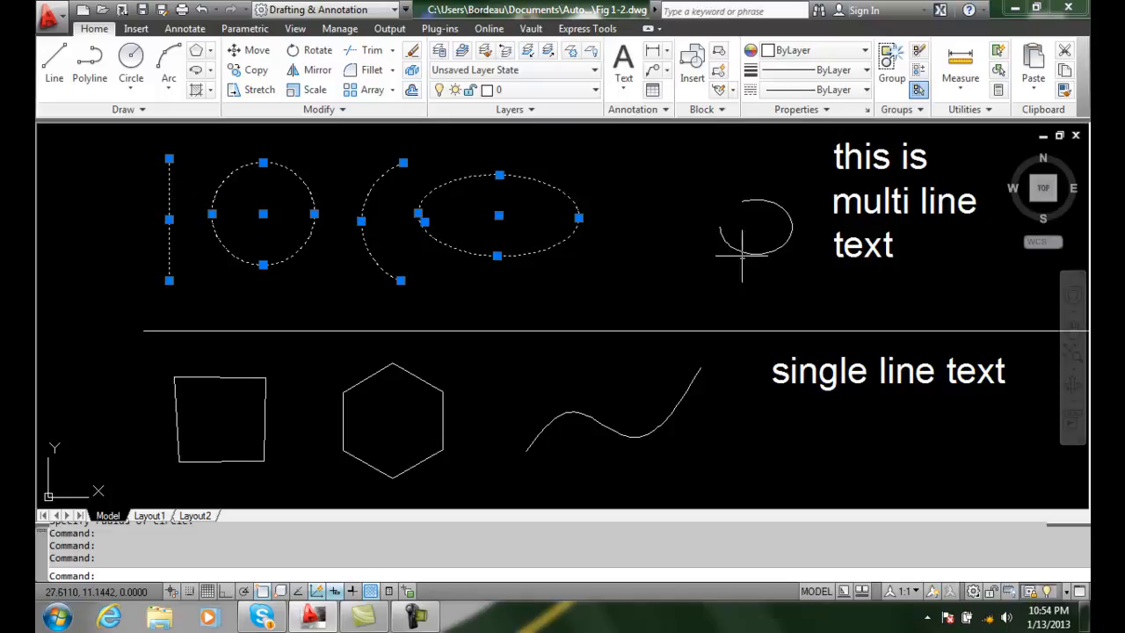
left_click(756, 237)
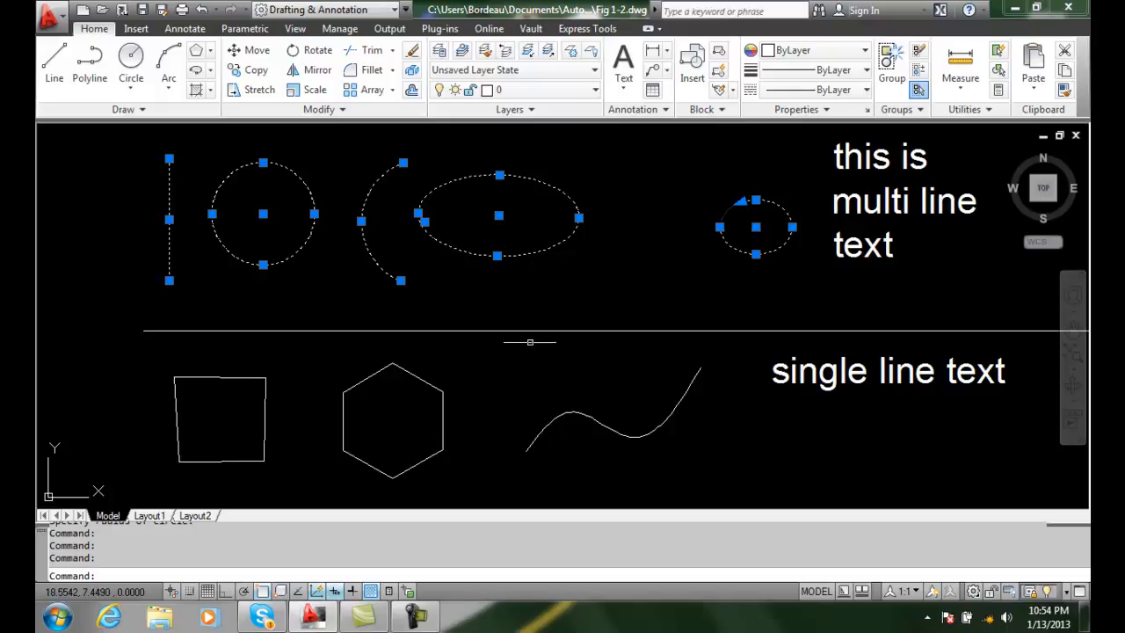
left_click(219, 418)
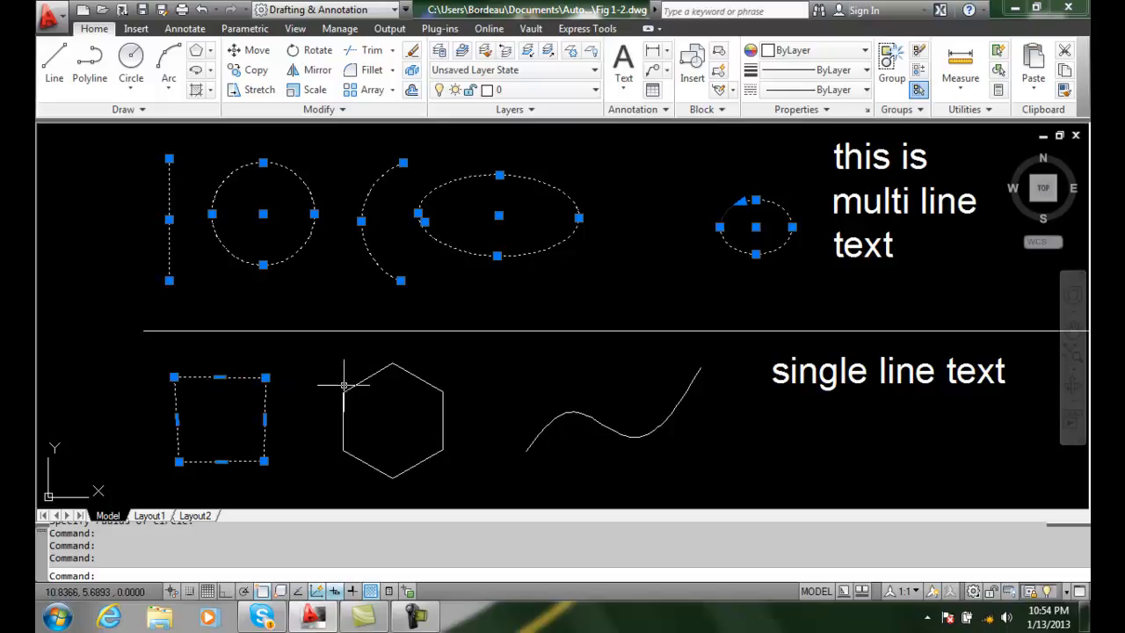
left_click(390, 418)
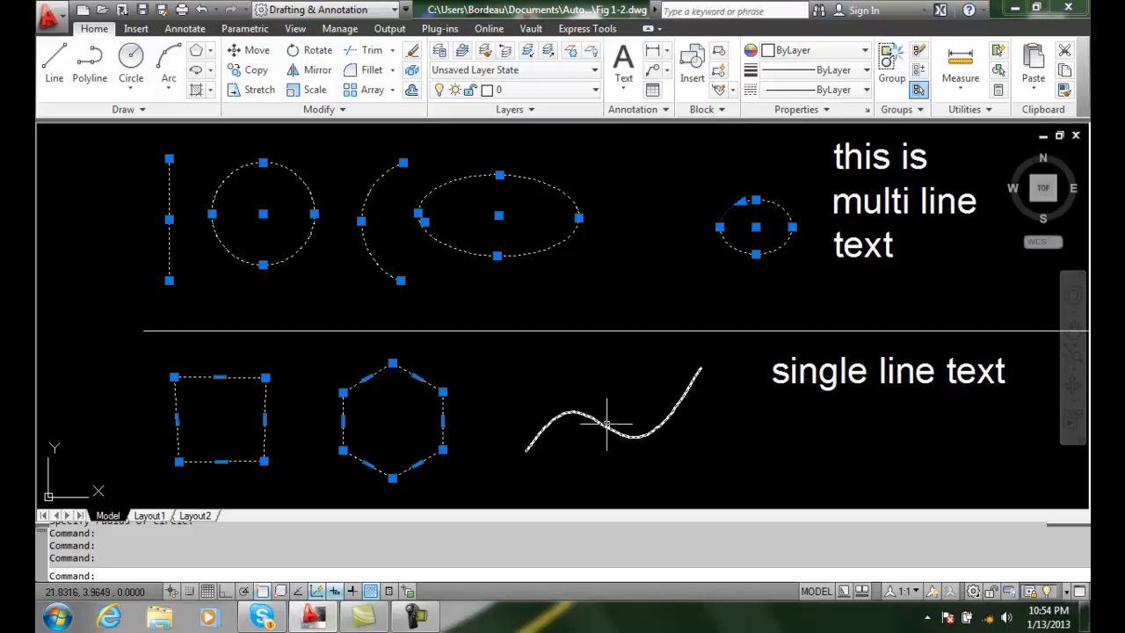
left_click(606, 427)
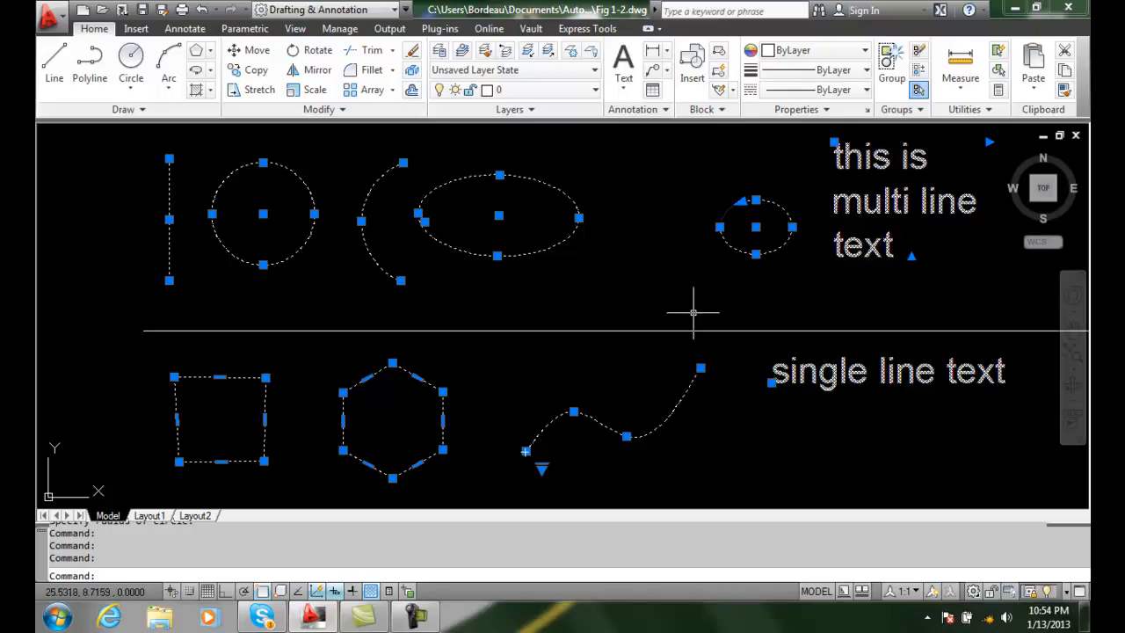
mouse_move(643, 316)
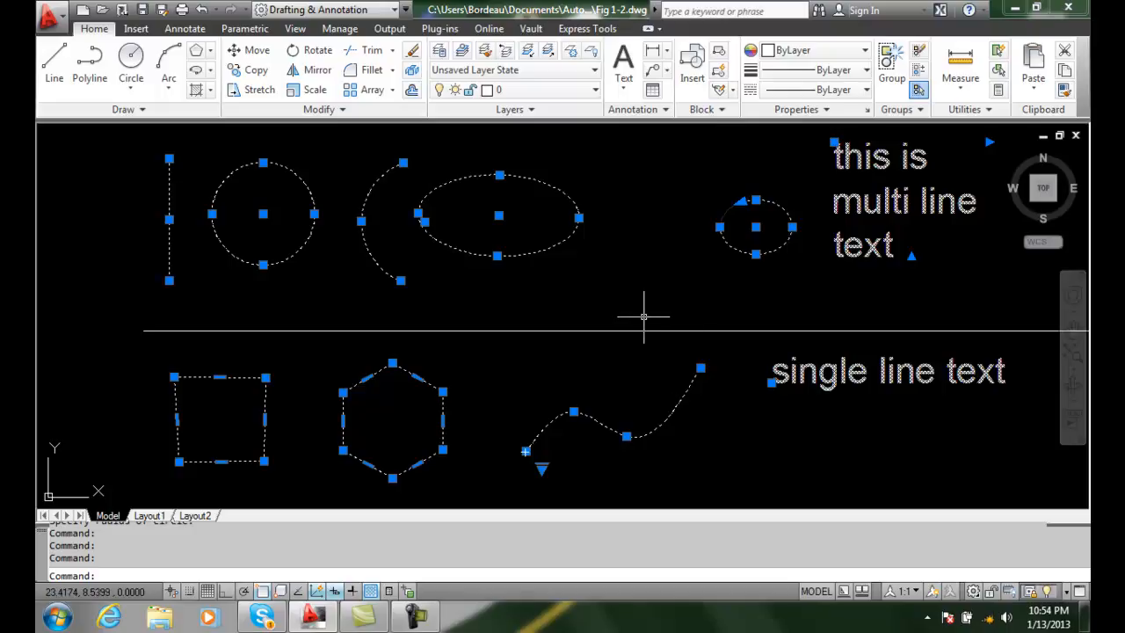
mouse_move(635, 316)
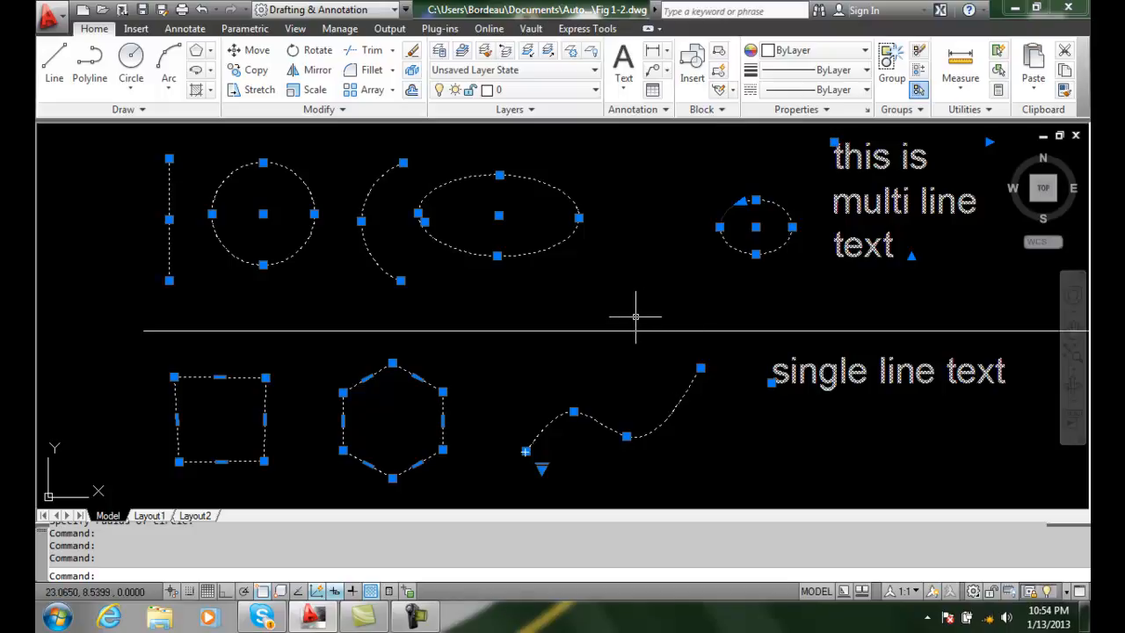
mouse_move(114, 317)
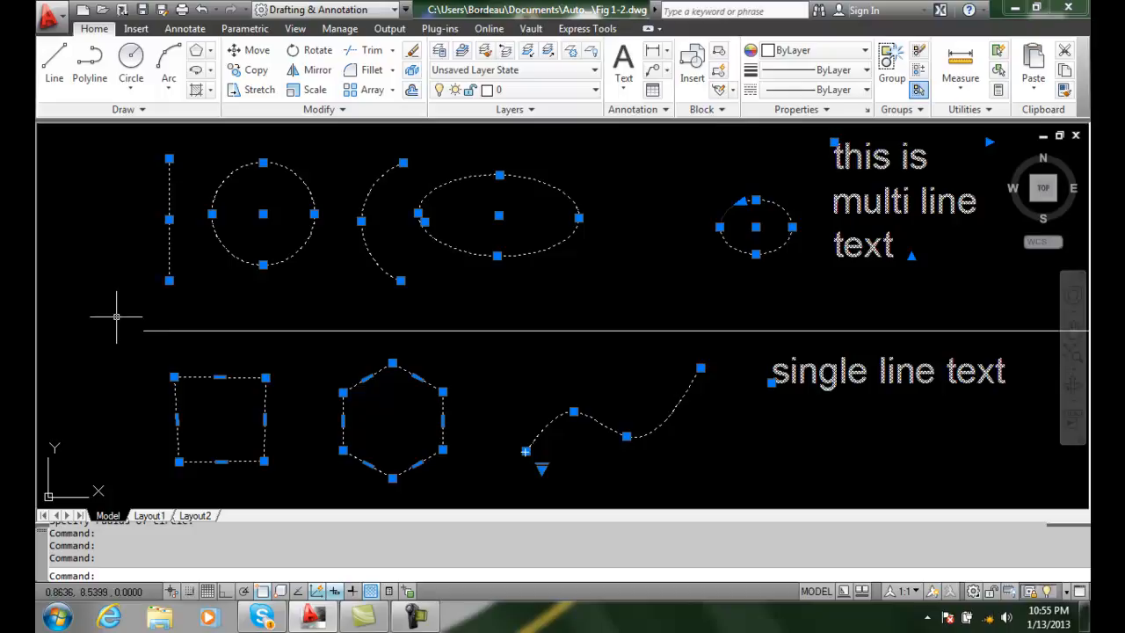
mouse_move(200, 313)
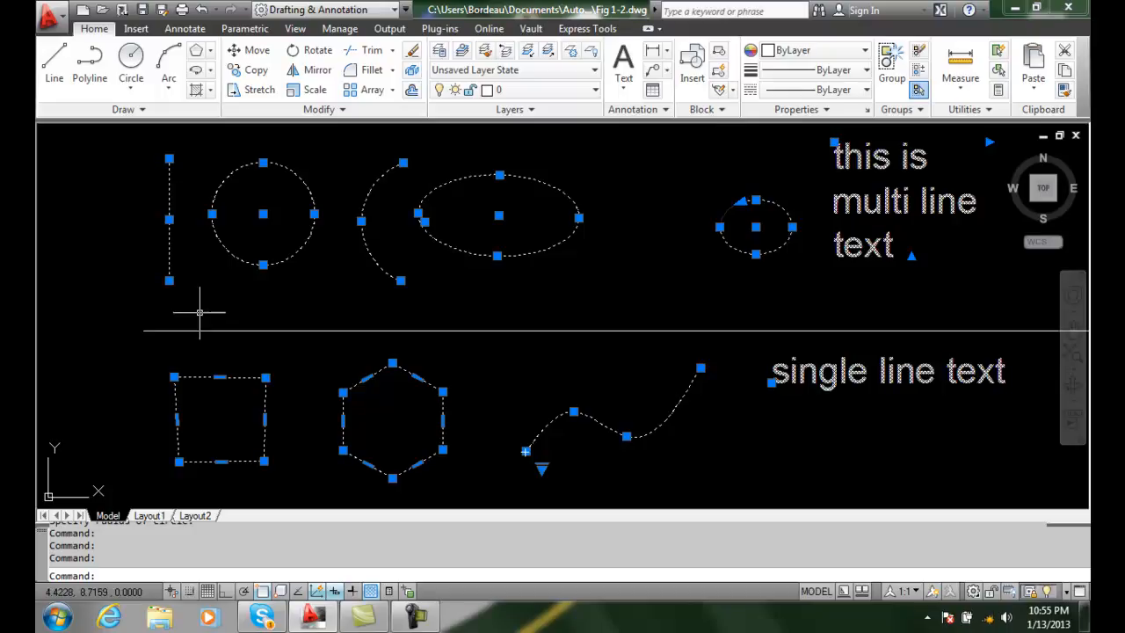
mouse_move(187, 310)
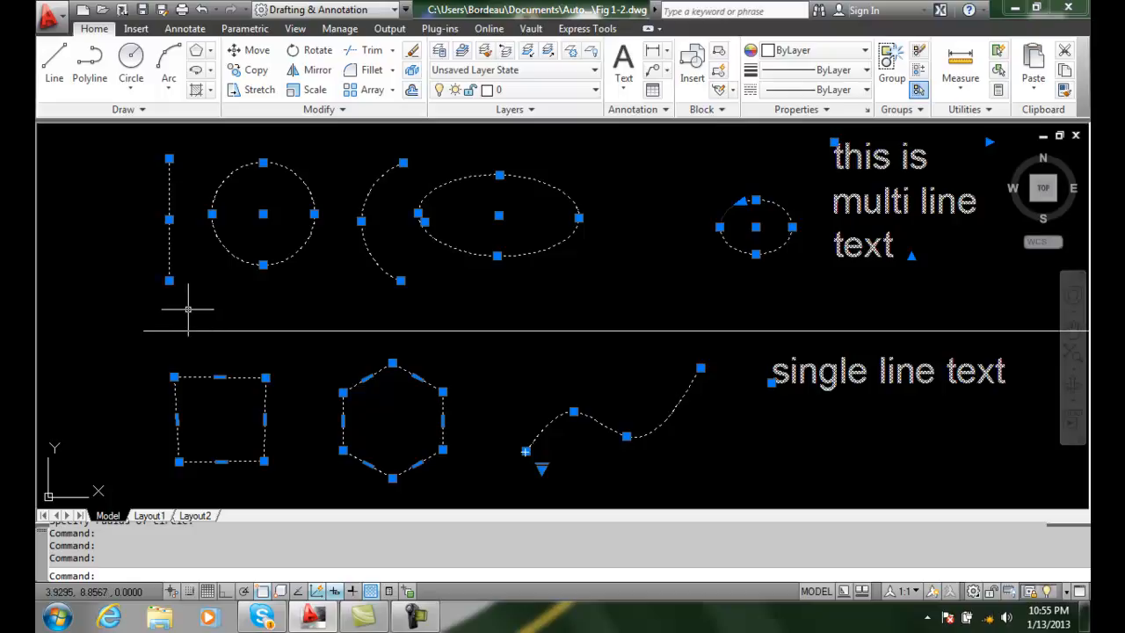
mouse_move(186, 310)
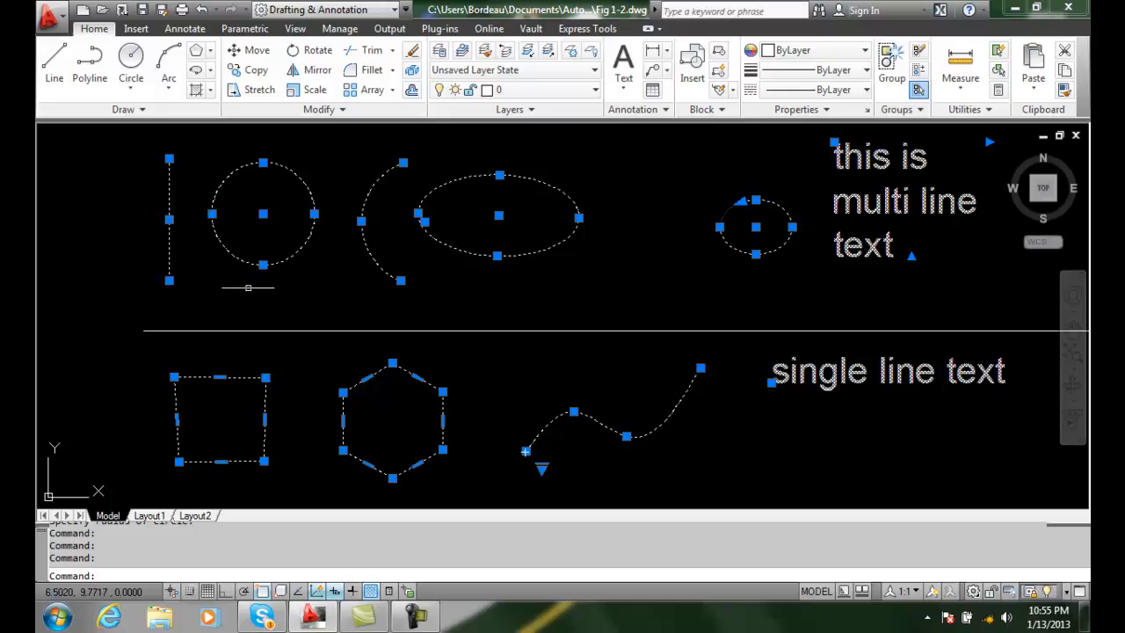
mouse_move(234, 297)
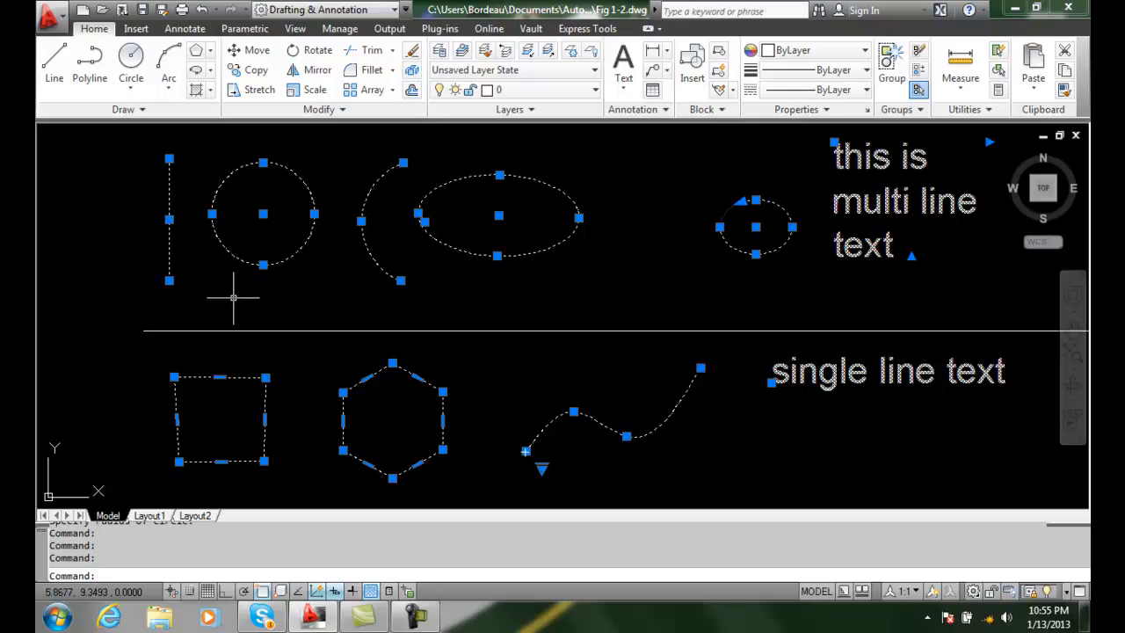
mouse_move(186, 297)
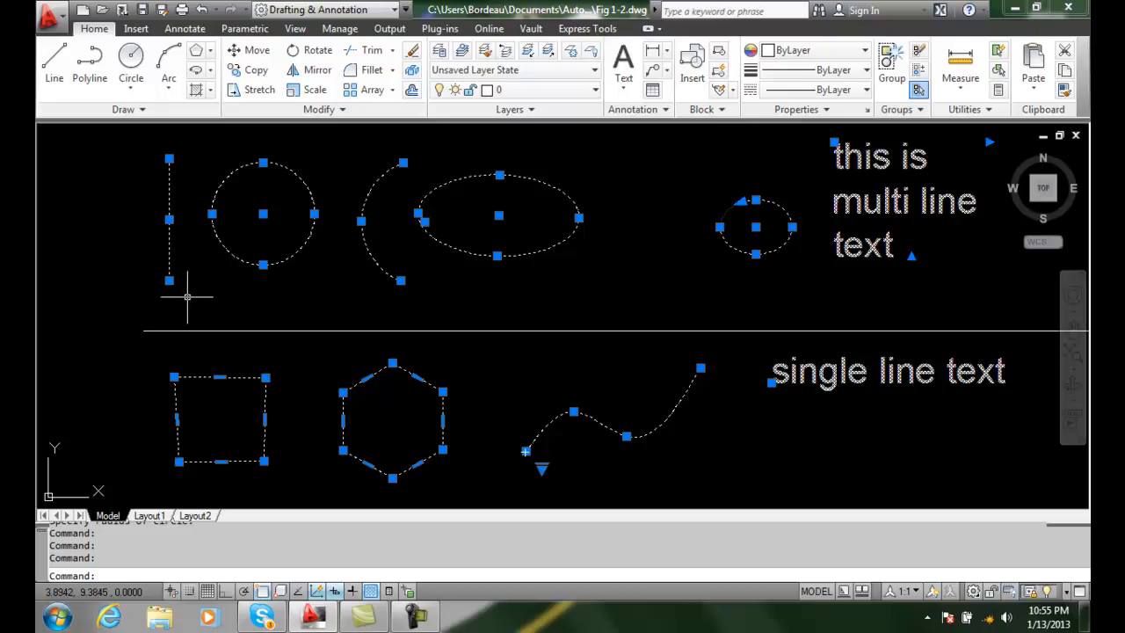
- Drag the line's lower endpoint grip down-left, then grab the large circle's centre grip
left_click(169, 281)
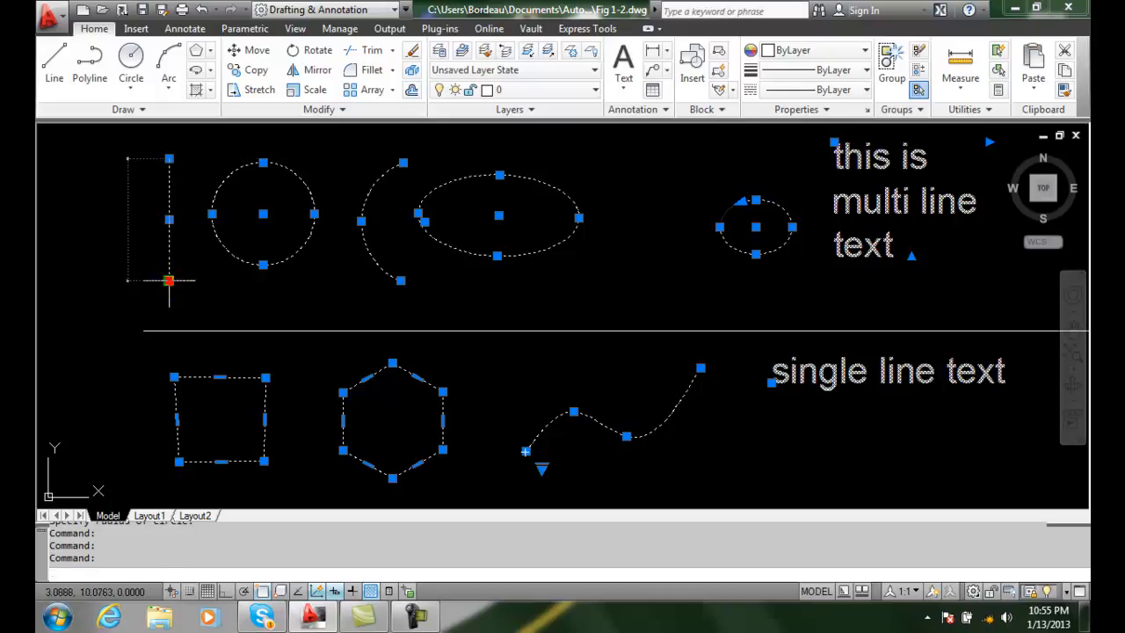
left_click(169, 281)
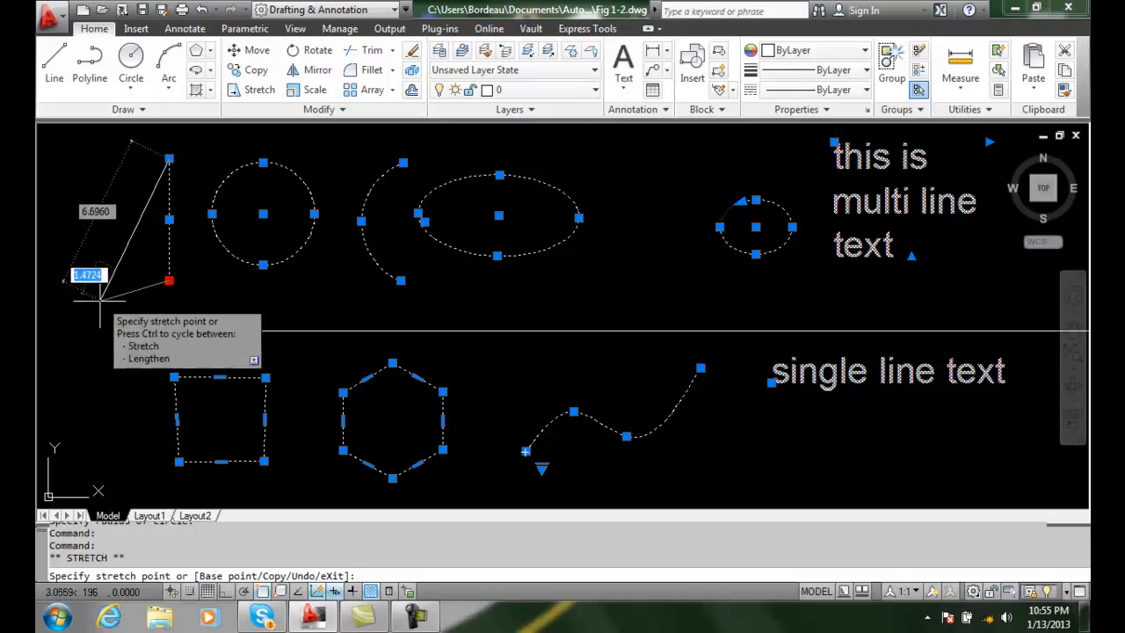
left_click(95, 320)
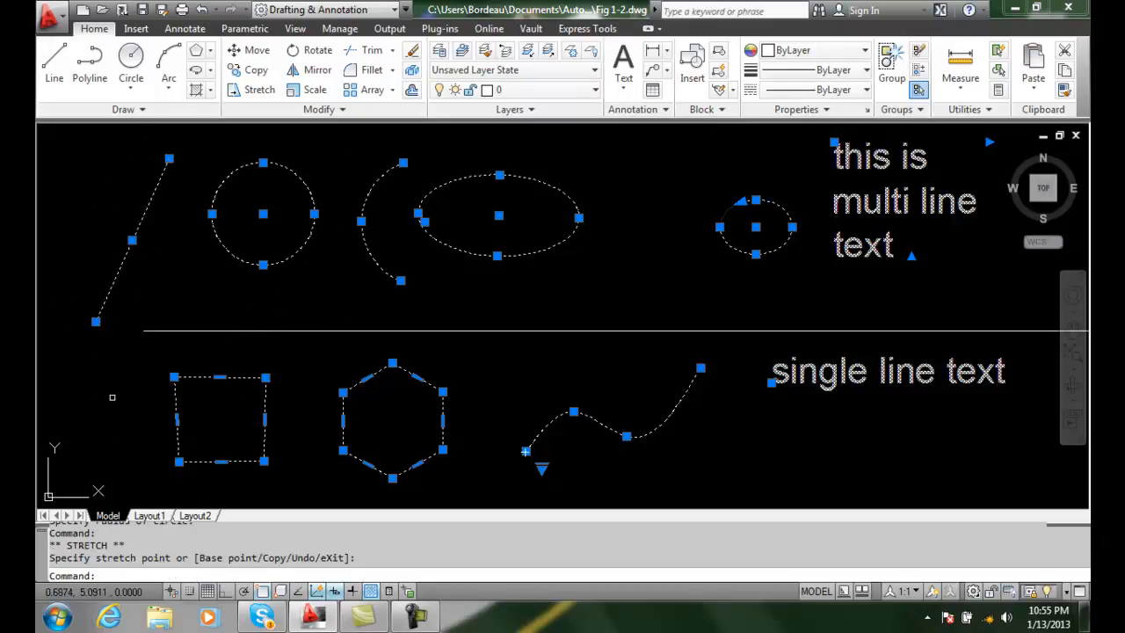
mouse_move(113, 404)
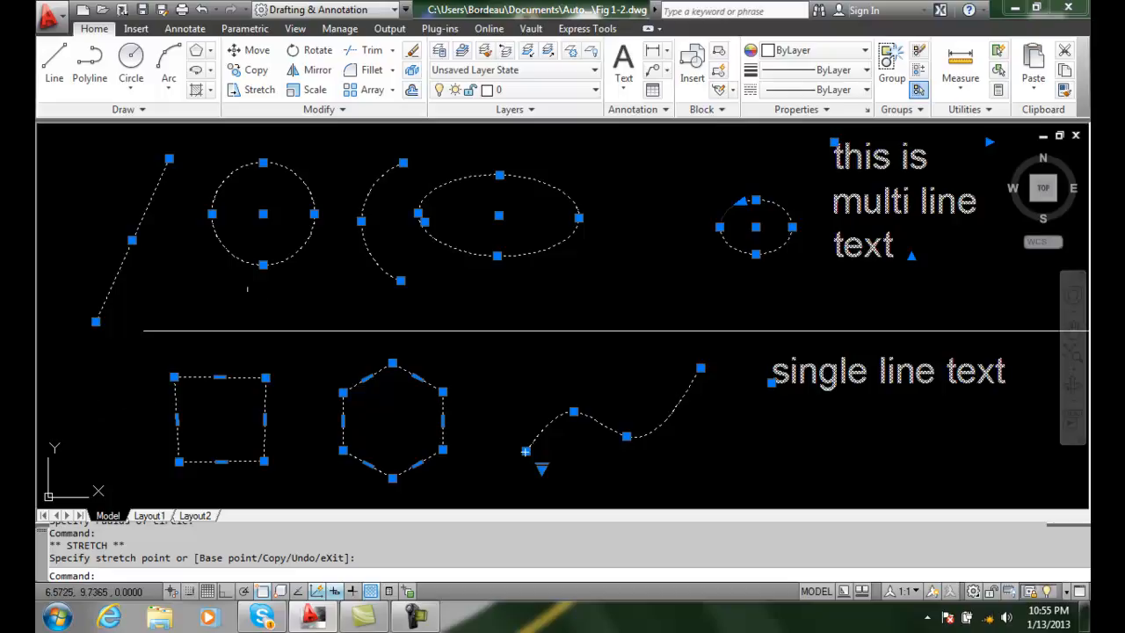
mouse_move(264, 266)
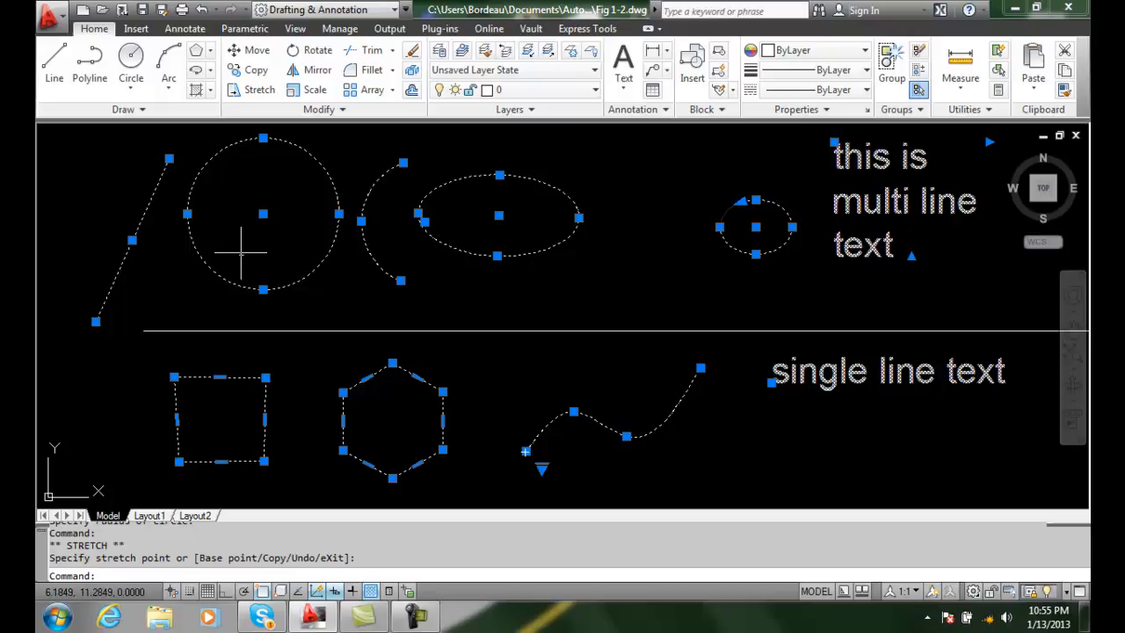
left_click(262, 214)
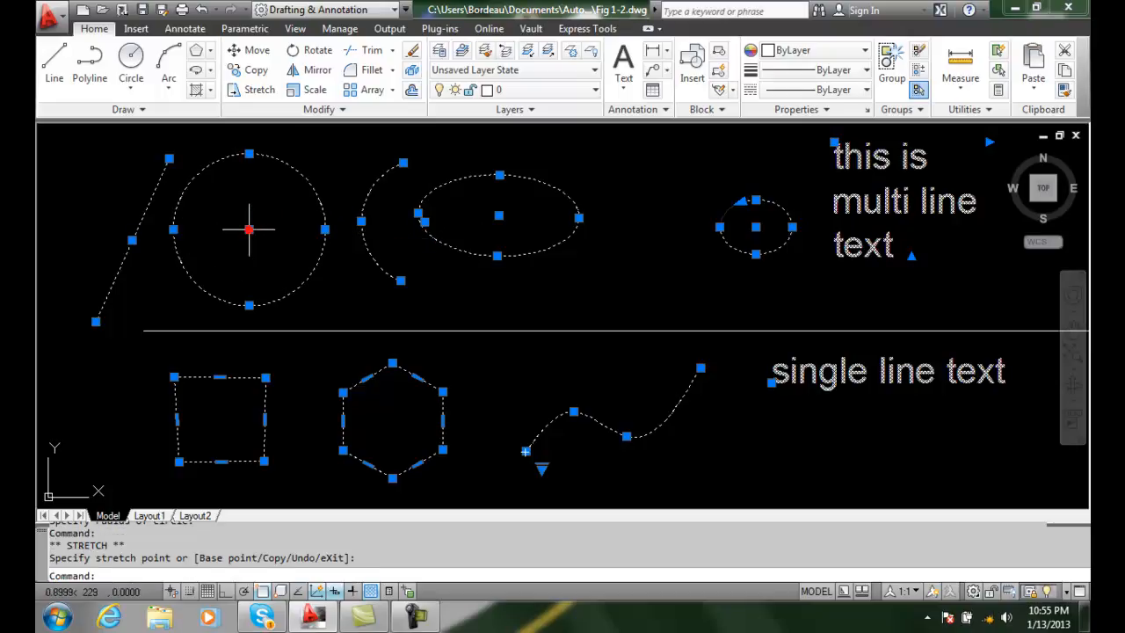
mouse_move(227, 290)
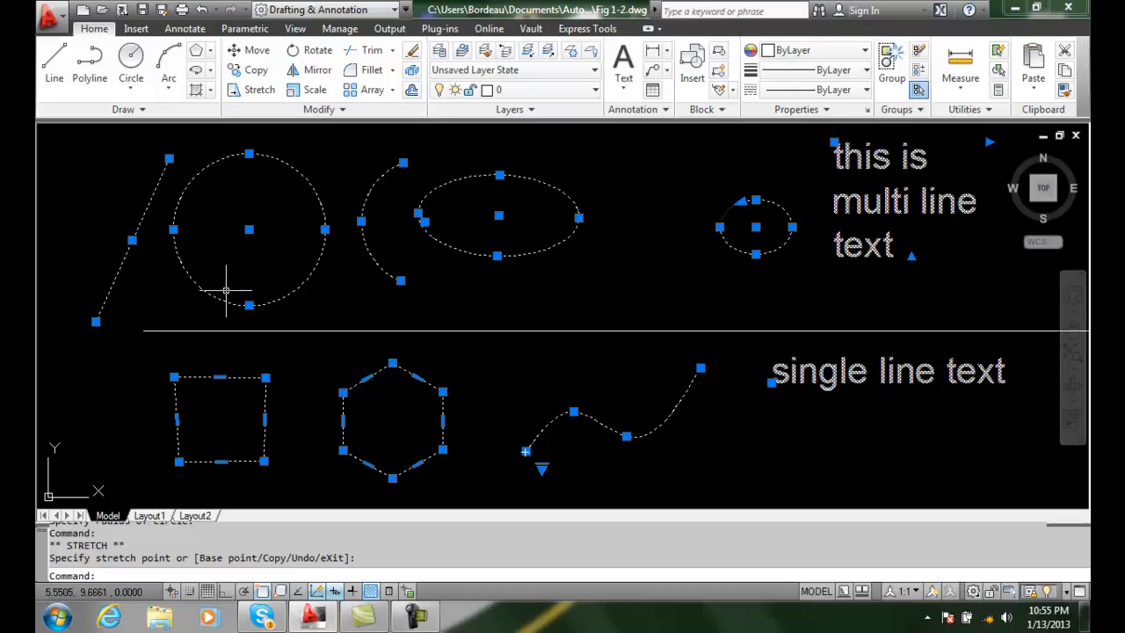
mouse_move(179, 309)
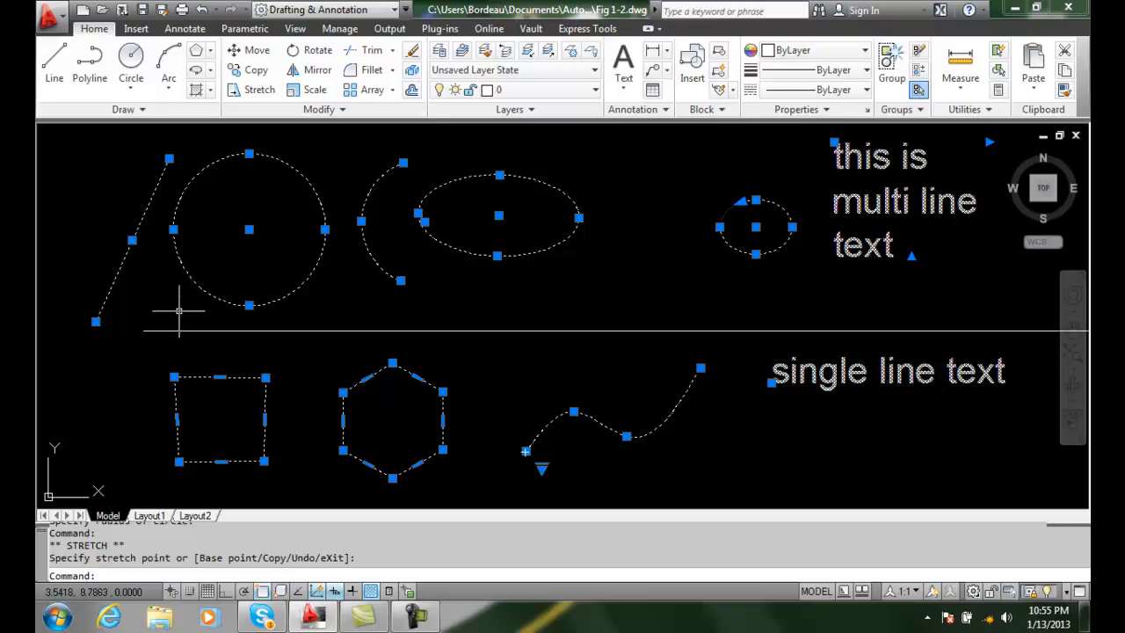
mouse_move(592, 299)
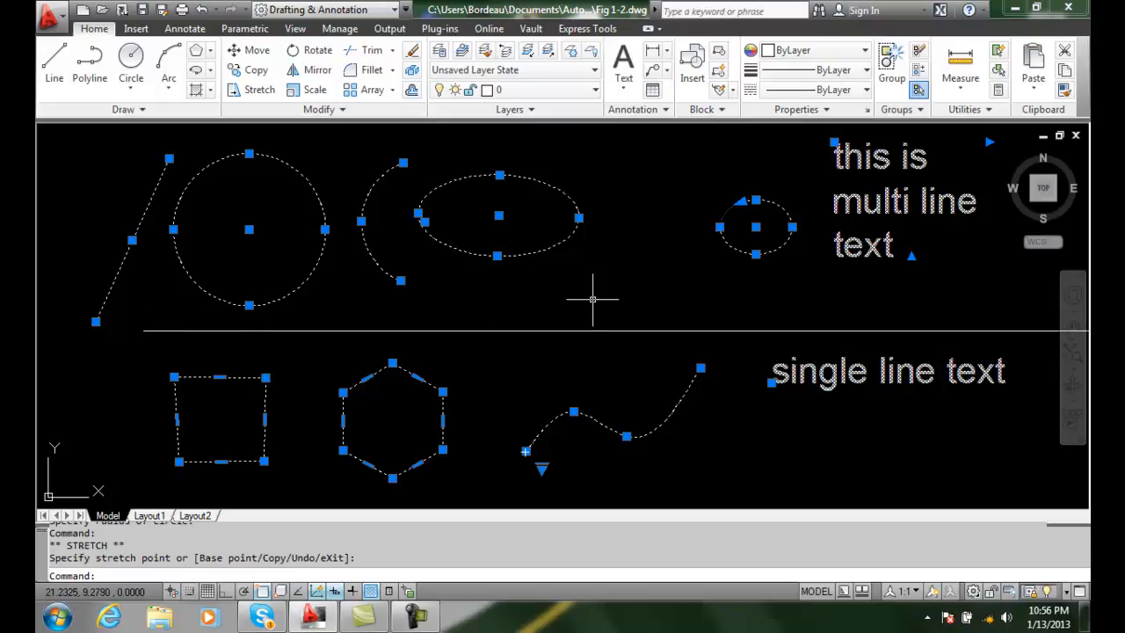
- Cancel the stretch and clear the selection with Escape
key("Escape")
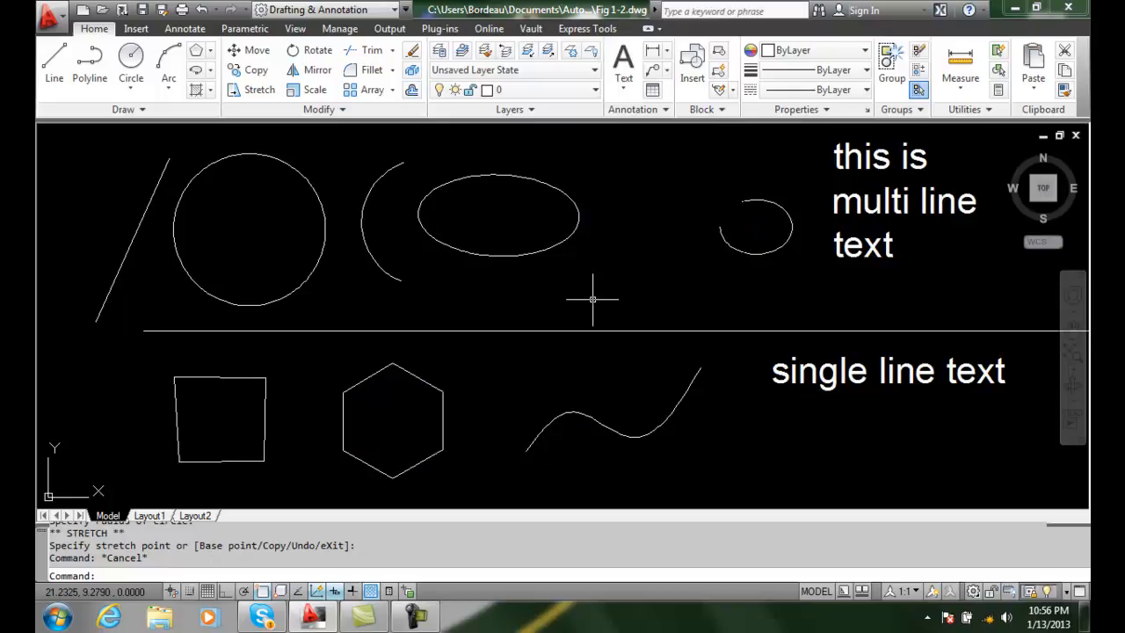
mouse_move(528, 300)
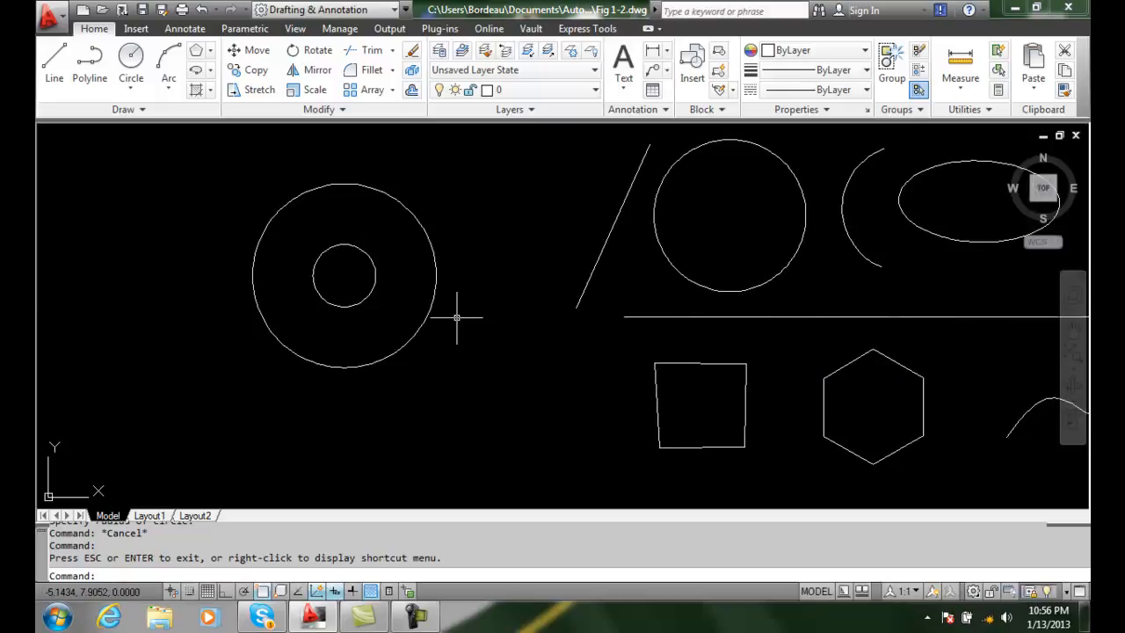
mouse_move(472, 302)
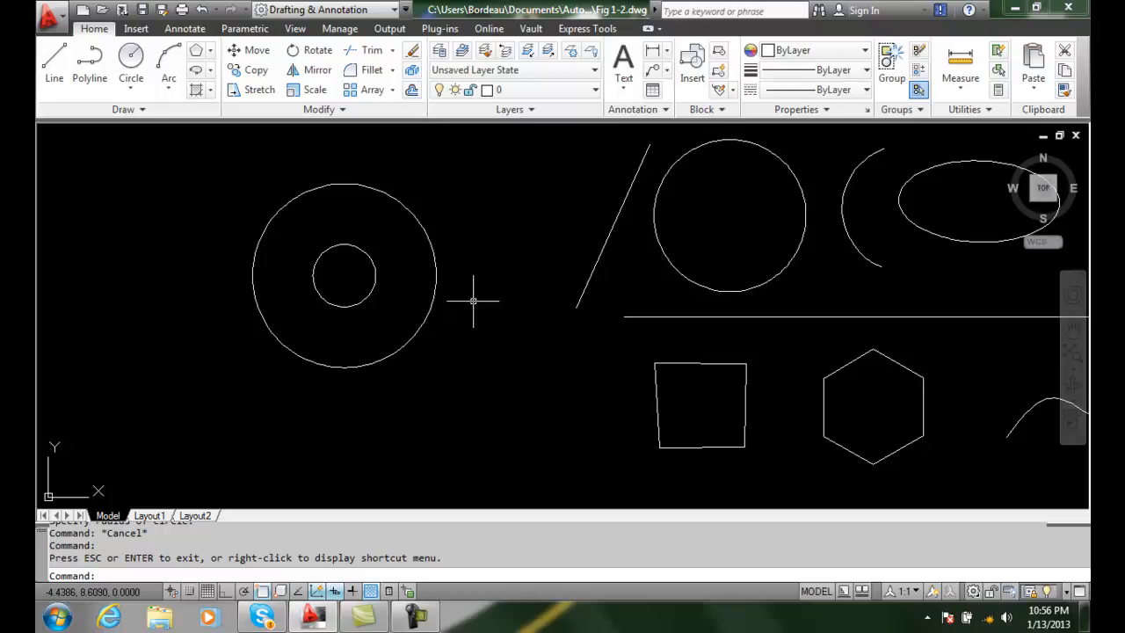
mouse_move(472, 299)
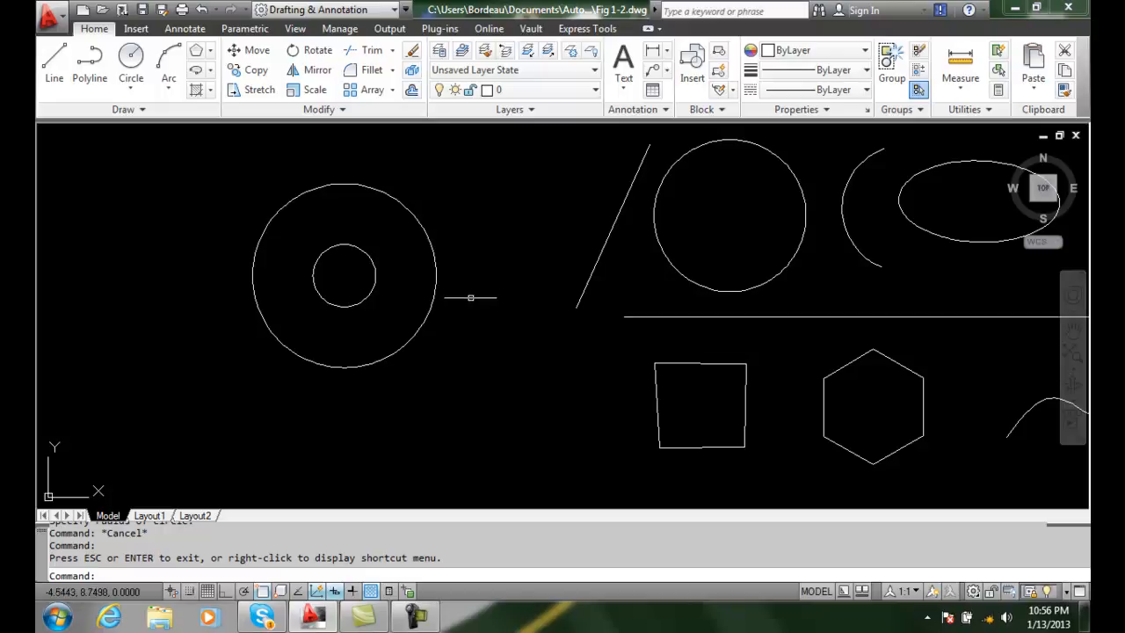
- Select the outer of the two concentric circles to show its grips
left_click(435, 267)
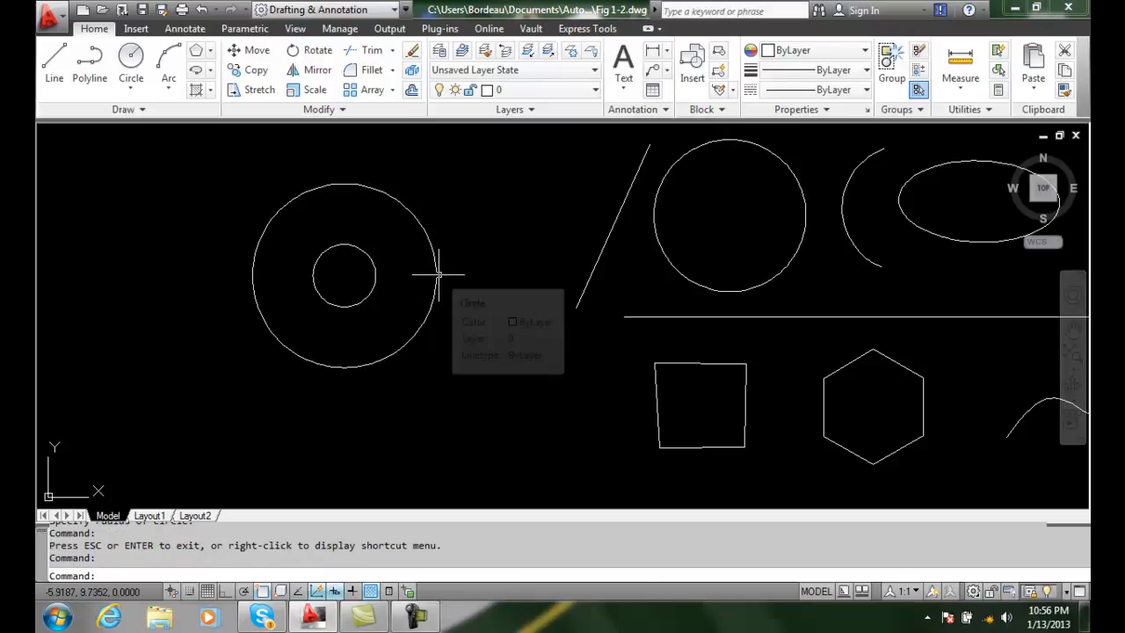
left_click(435, 277)
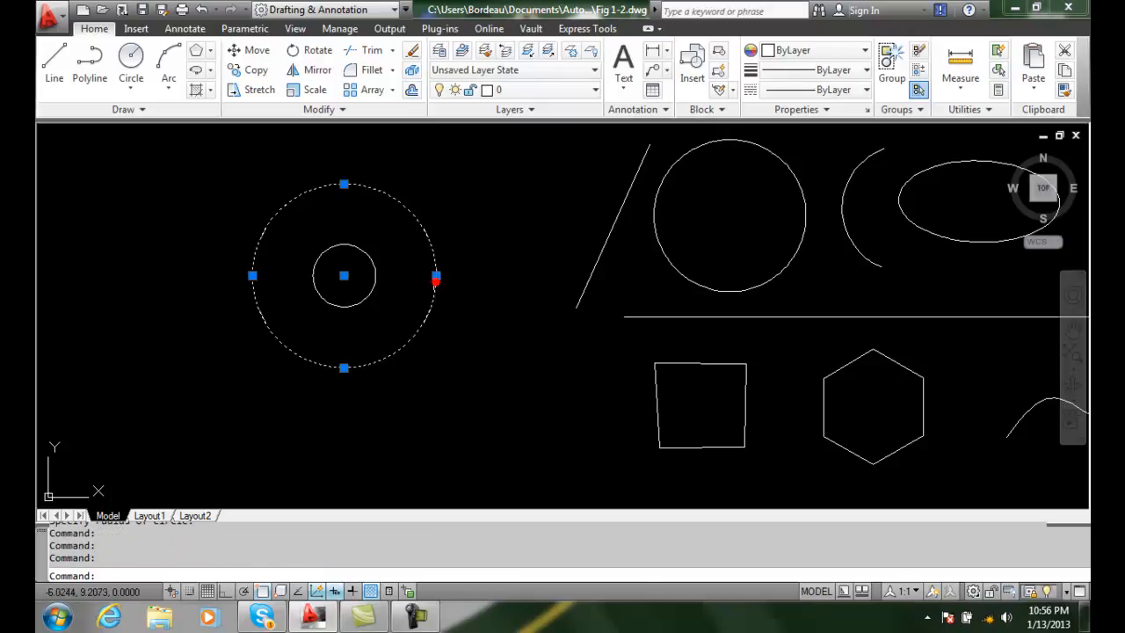
mouse_move(372, 296)
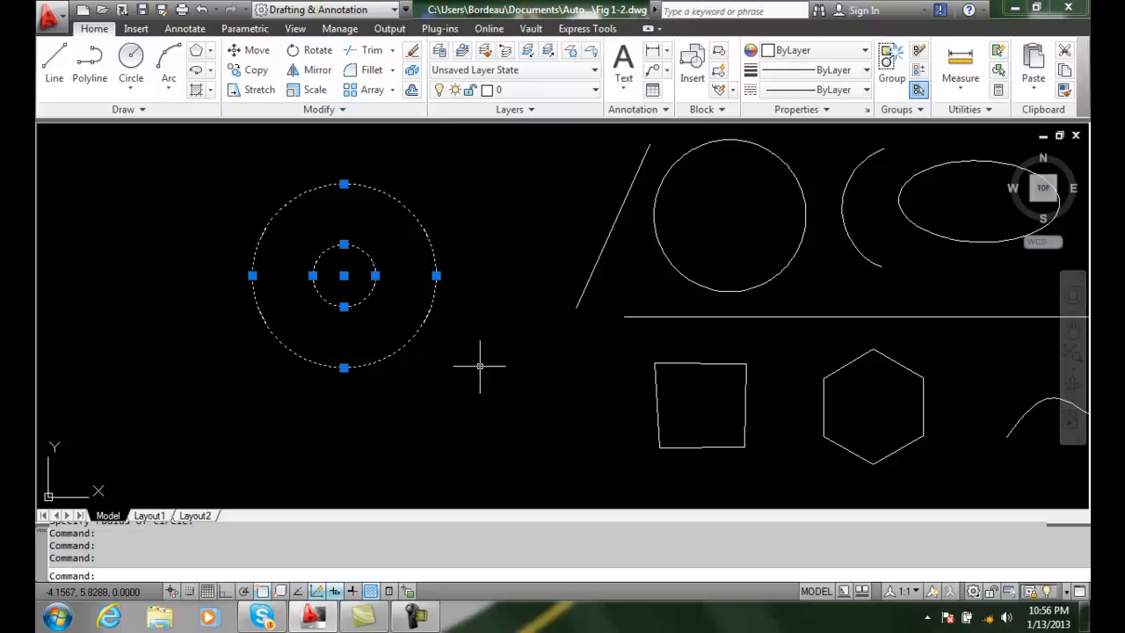
mouse_move(478, 364)
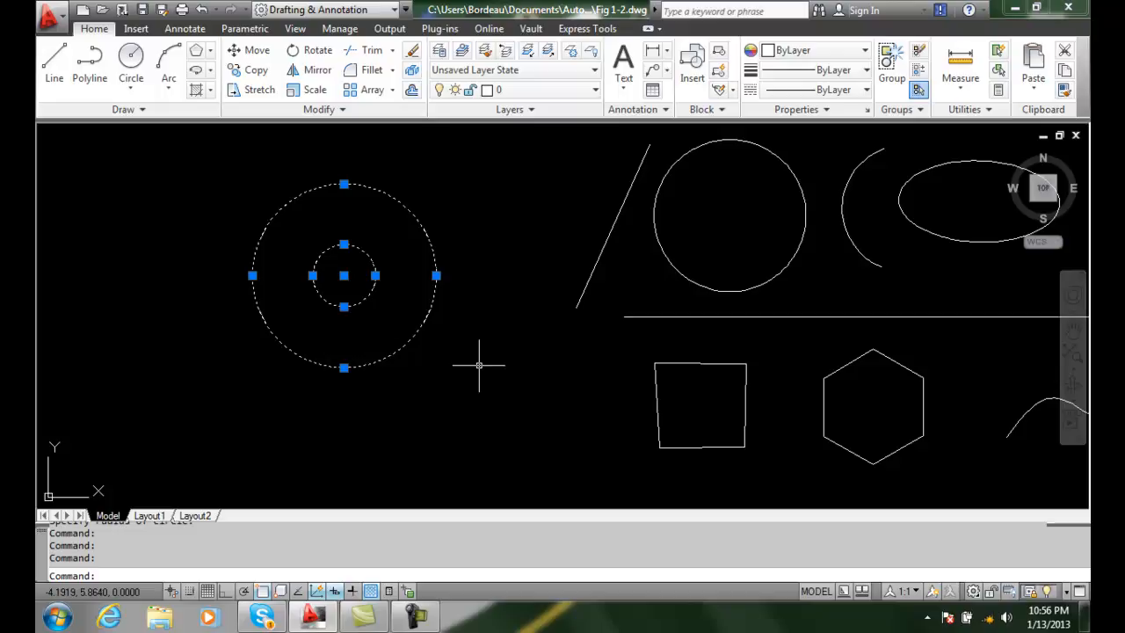
mouse_move(468, 341)
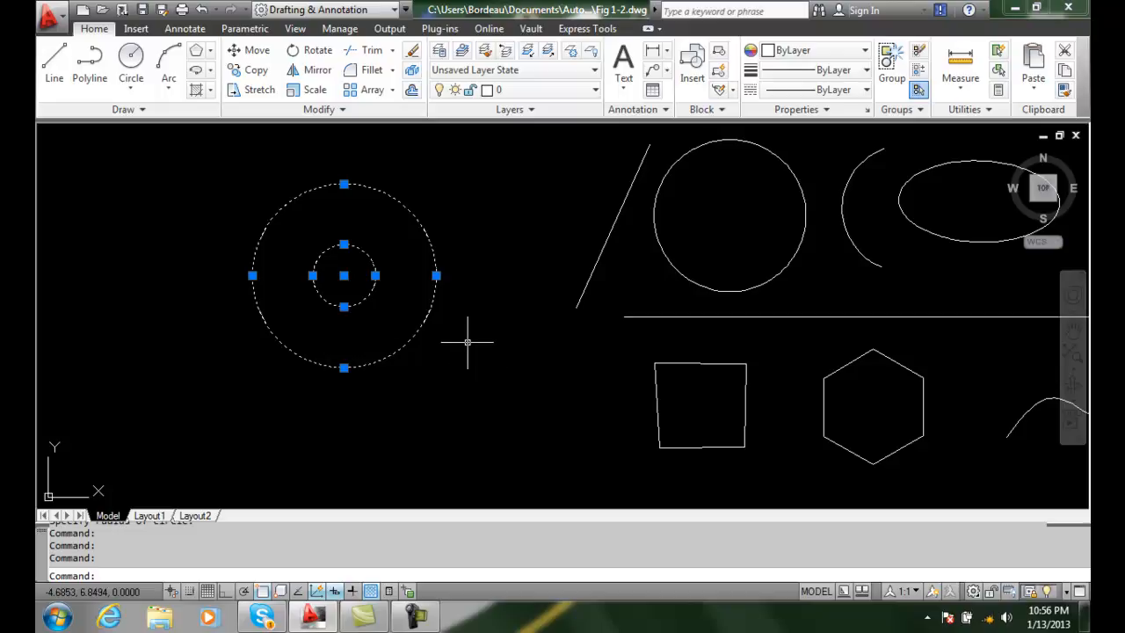
mouse_move(460, 298)
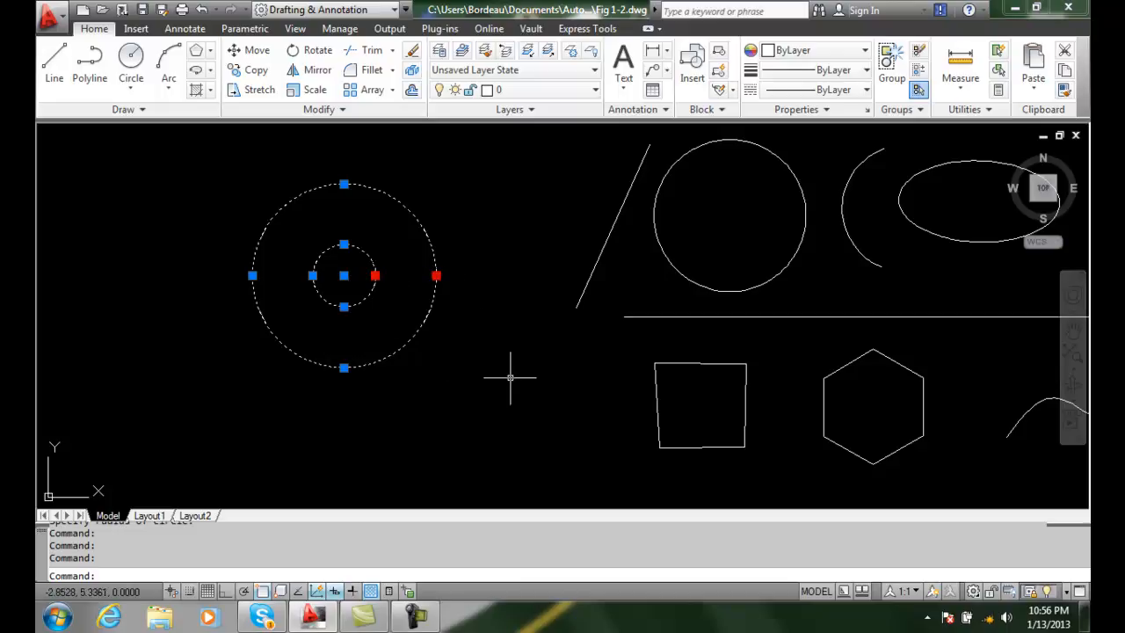
mouse_move(495, 351)
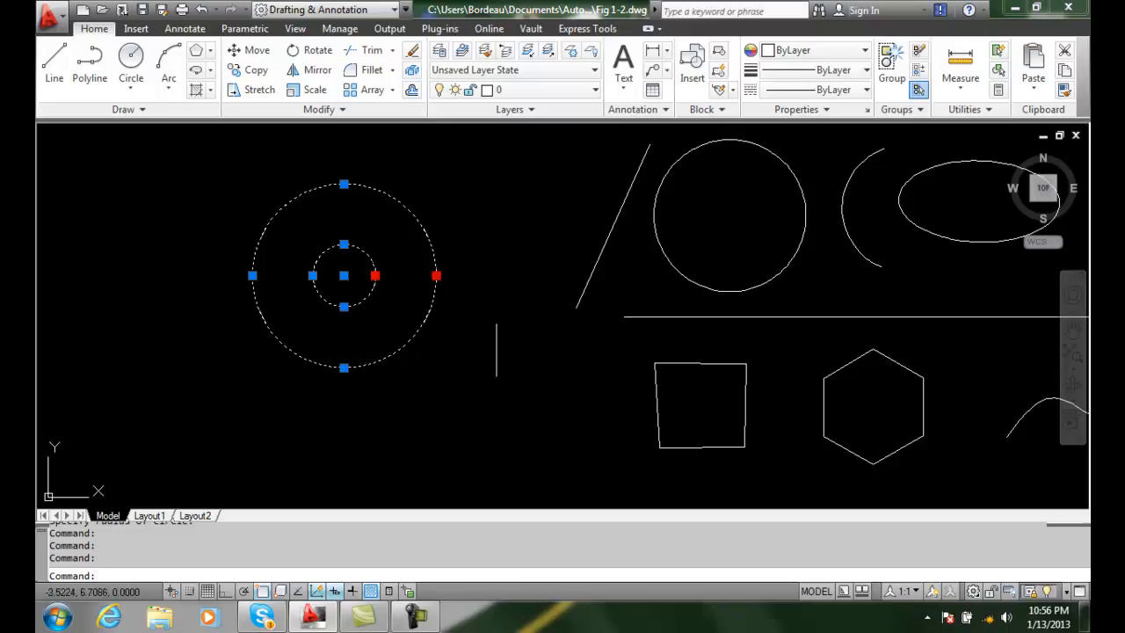
- Stretch the circles from their right quadrant grips to a new size, then deselect
left_click(436, 276)
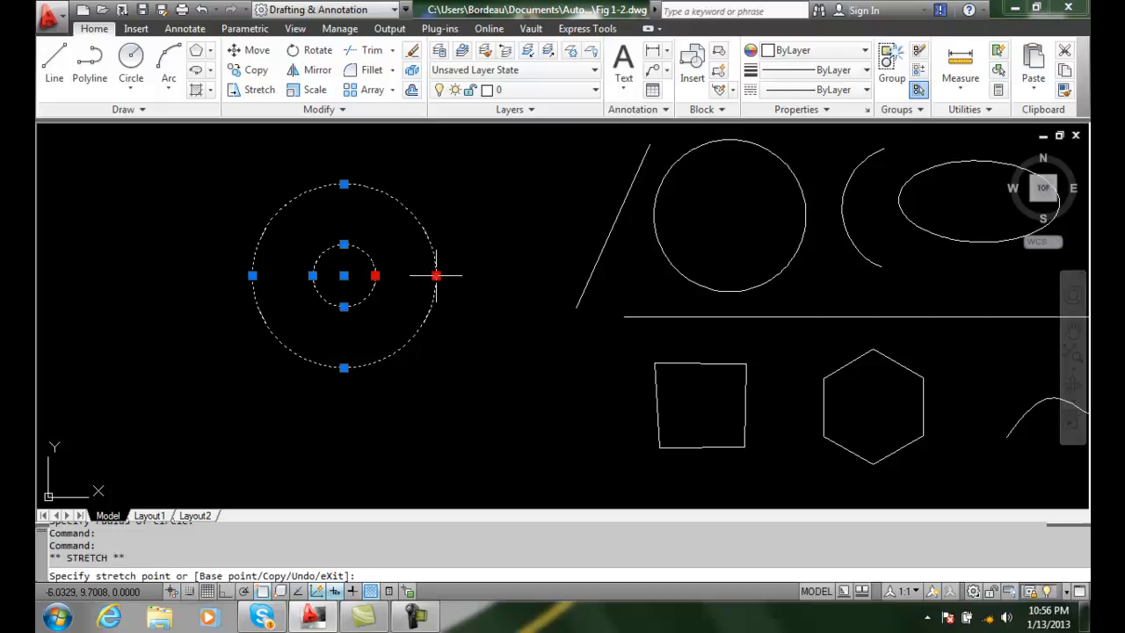
mouse_move(475, 272)
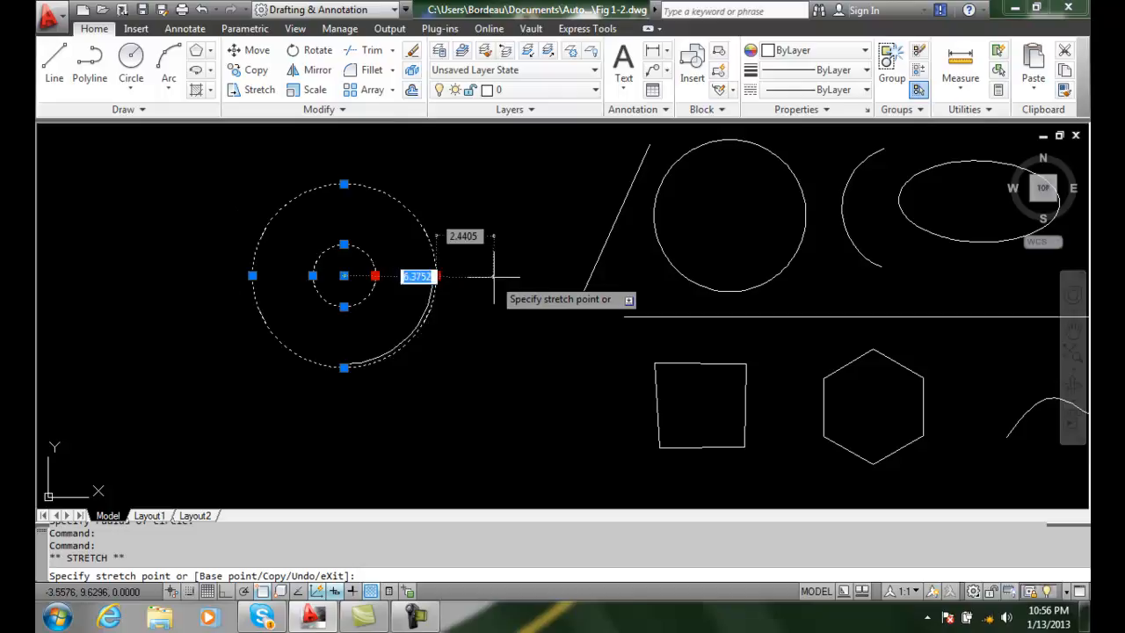
left_click(435, 416)
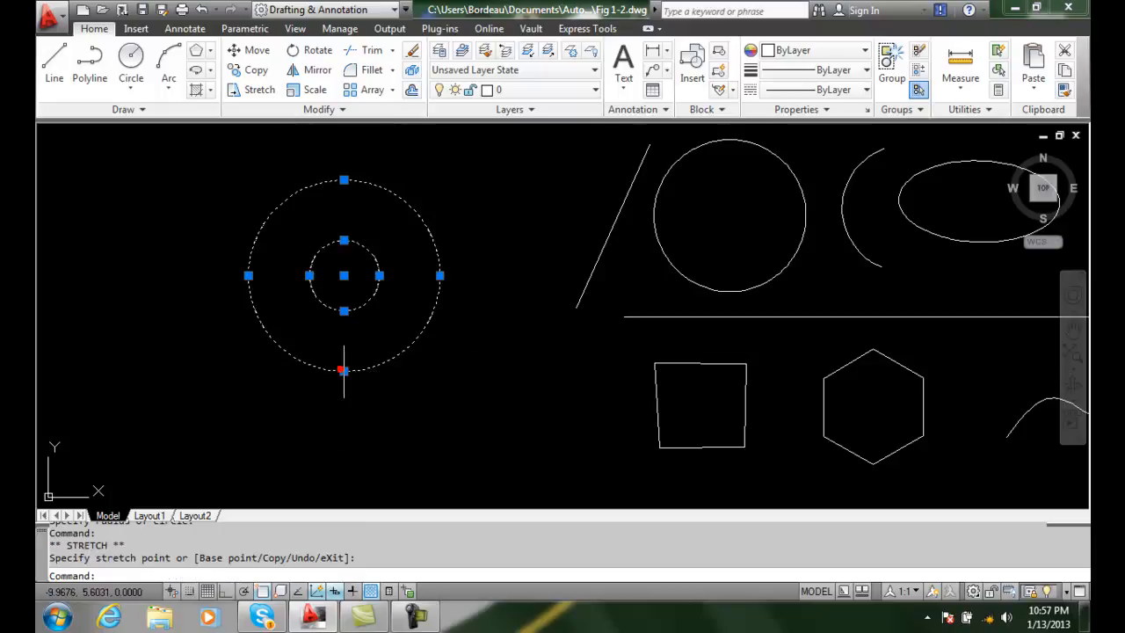
key("Escape")
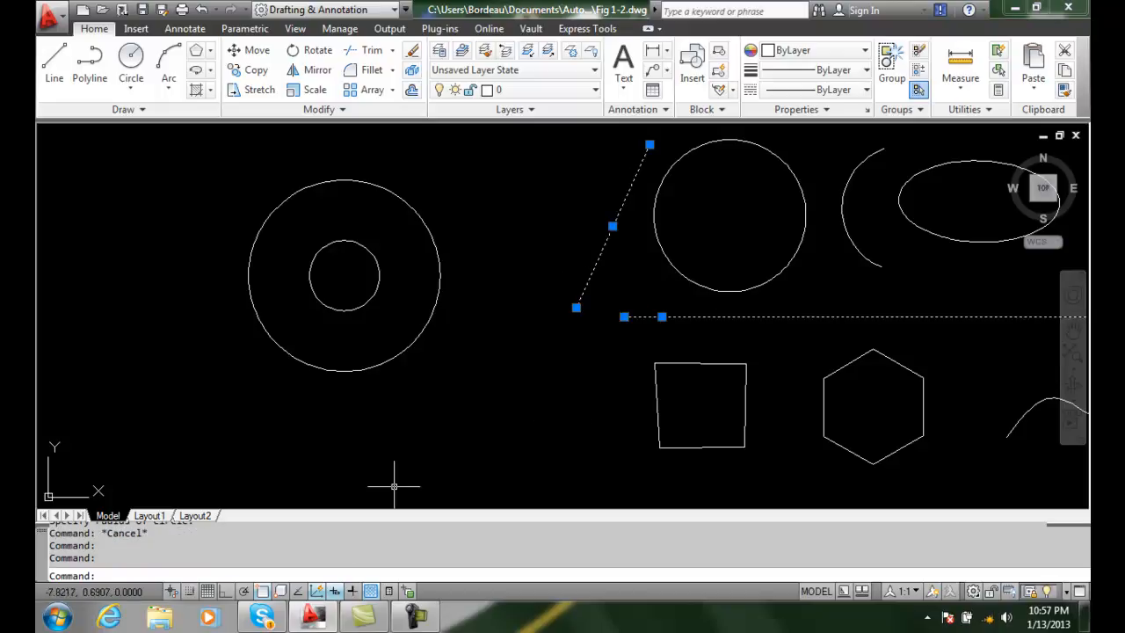
mouse_move(403, 464)
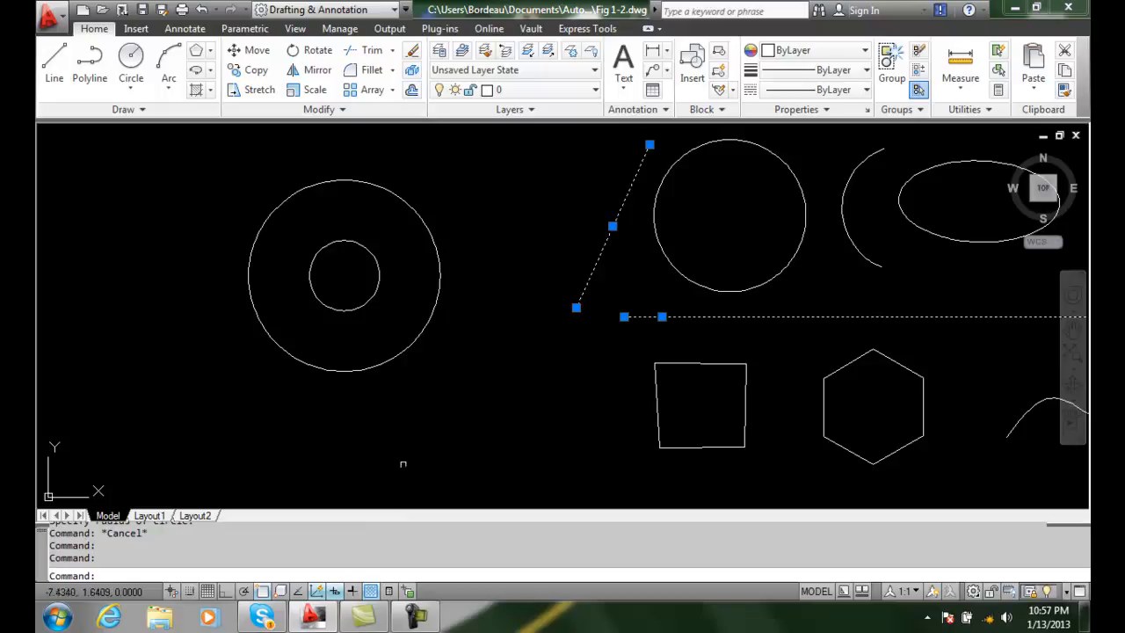
mouse_move(576, 308)
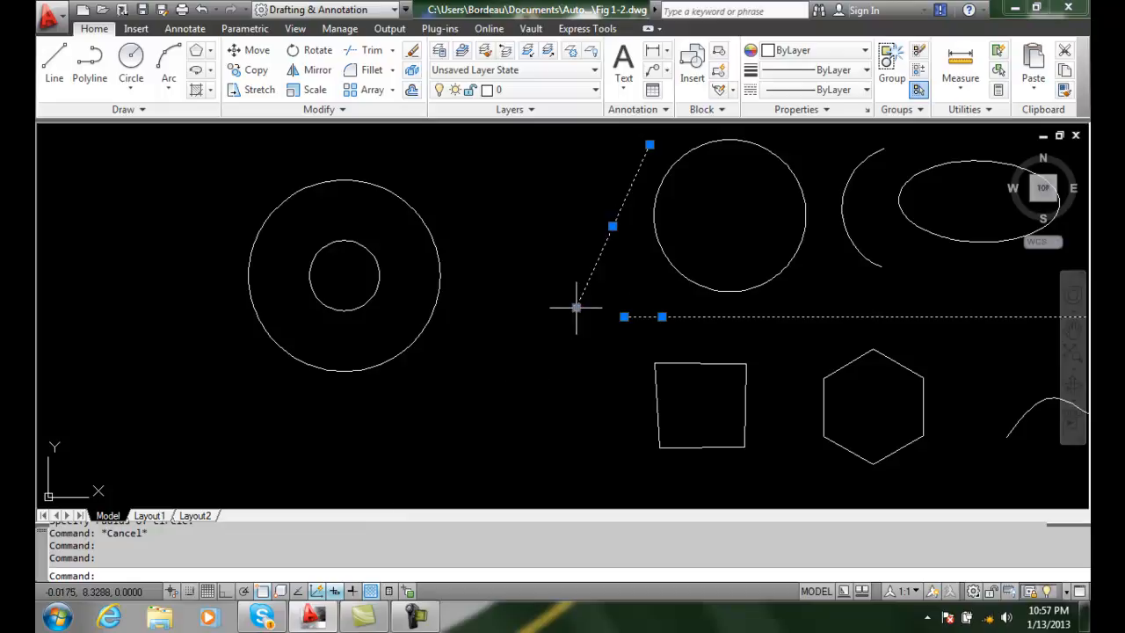